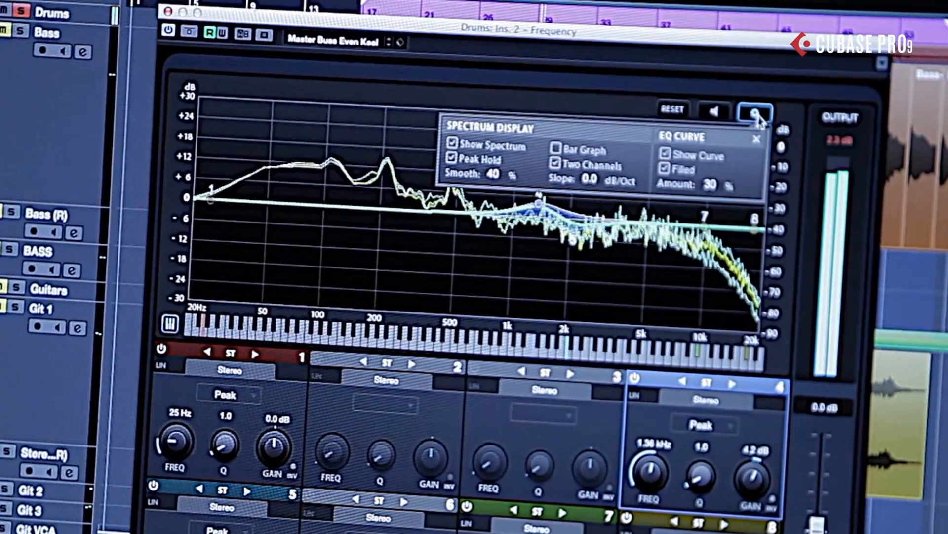
Enable the Bar Graph option so the Drums EQ spectrum draws as vertical bars
{"action": "left_click", "coordinate": [557, 150]}
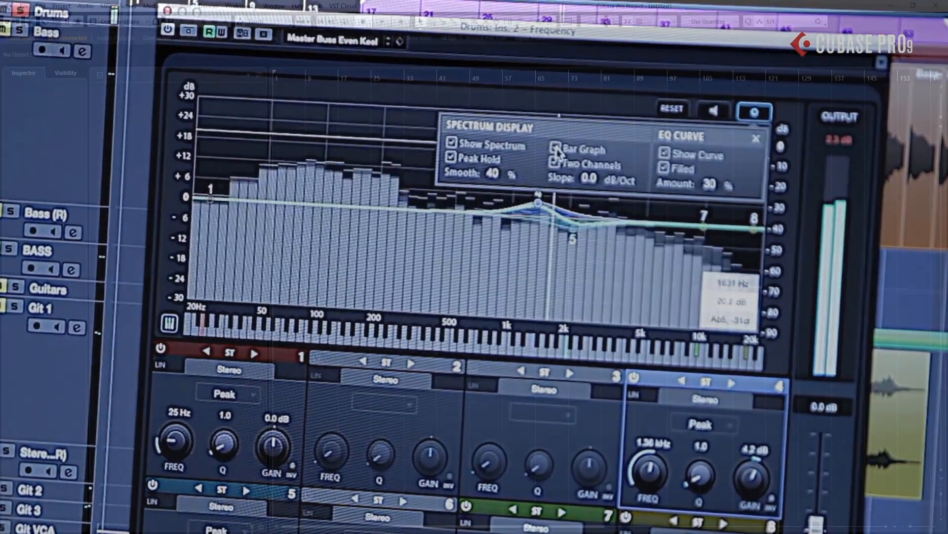